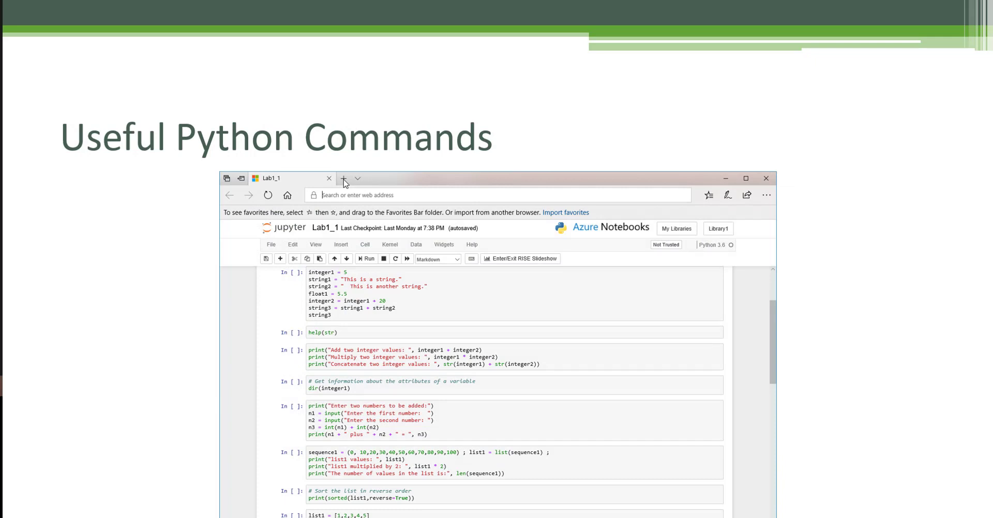
mouse_move(861, 102)
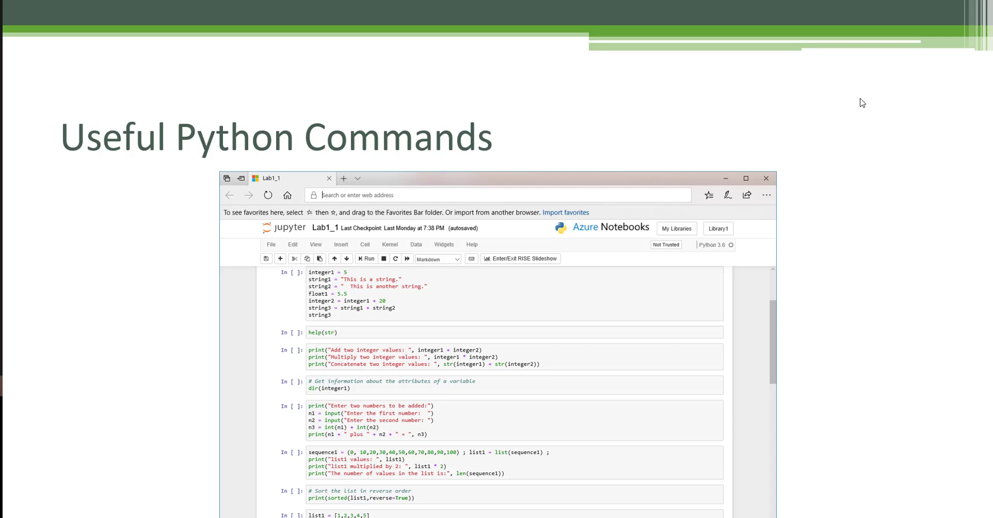
mouse_move(156, 261)
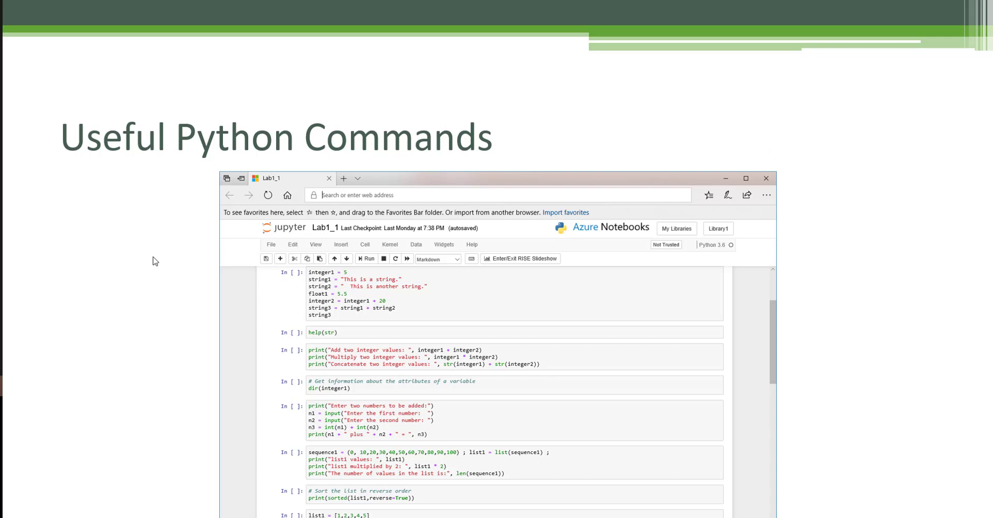
mouse_move(99, 282)
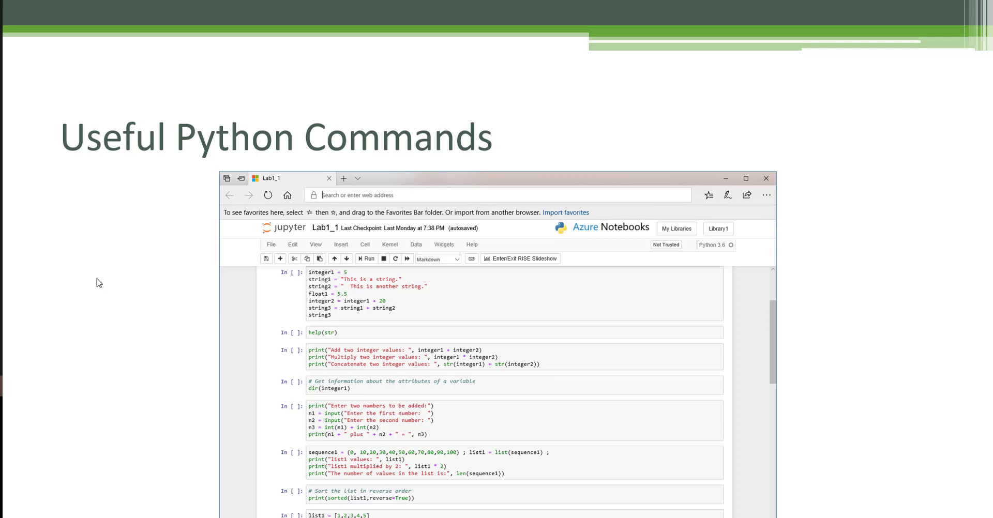
mouse_move(181, 277)
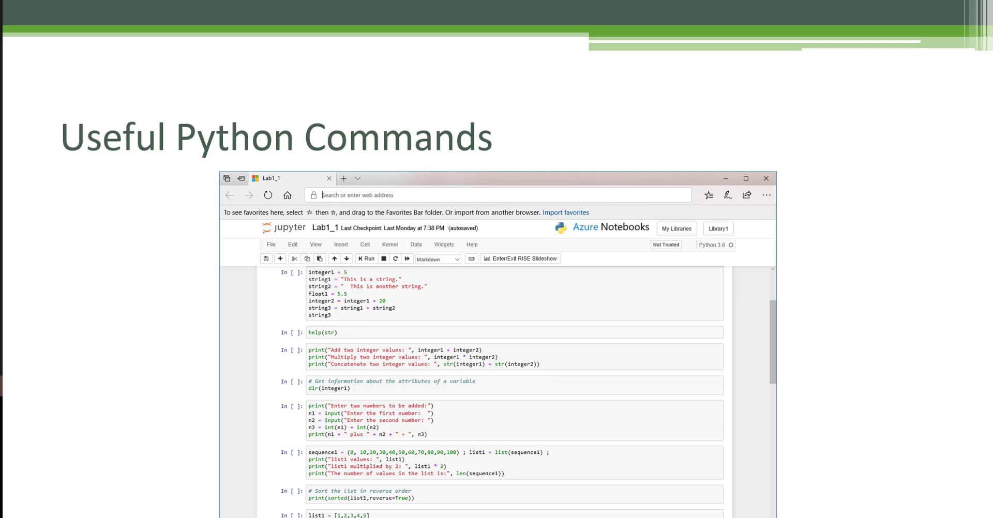
mouse_move(131, 252)
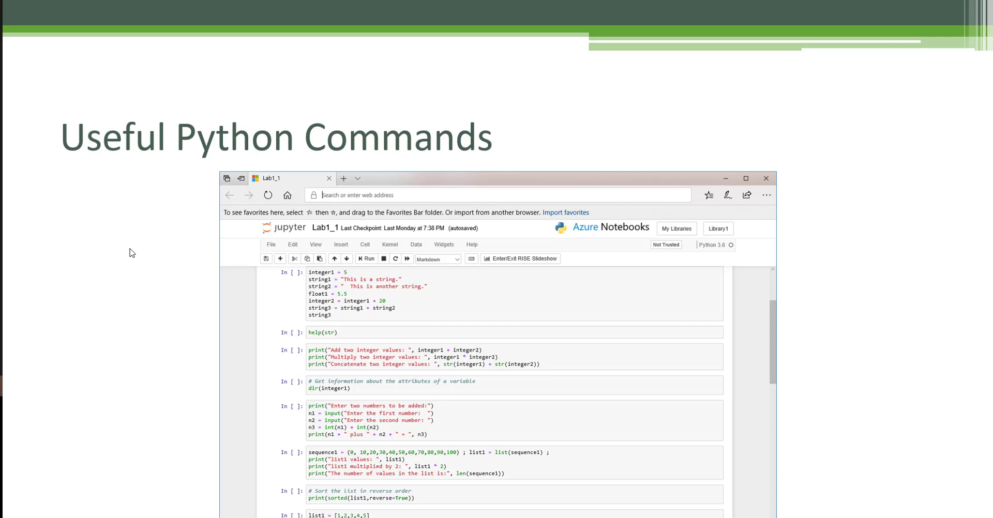
mouse_move(227, 281)
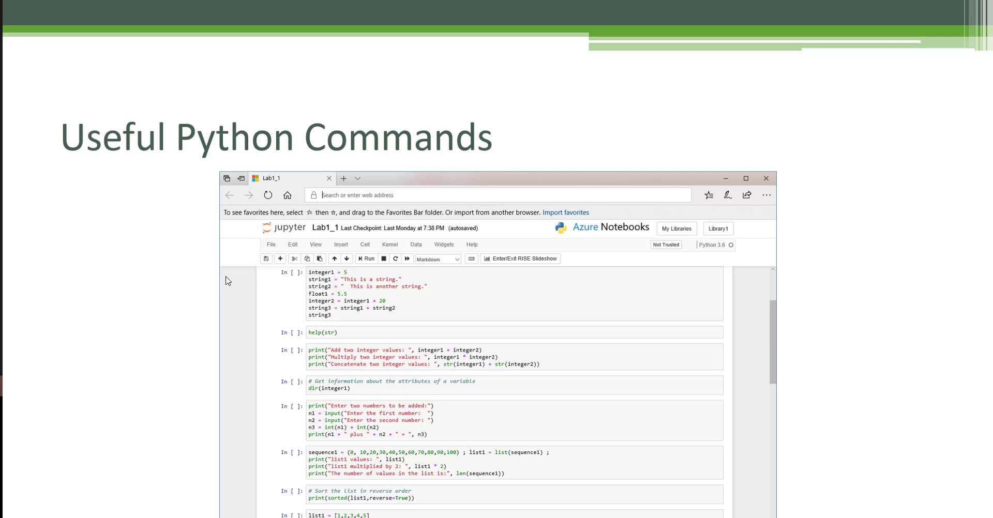
mouse_move(85, 270)
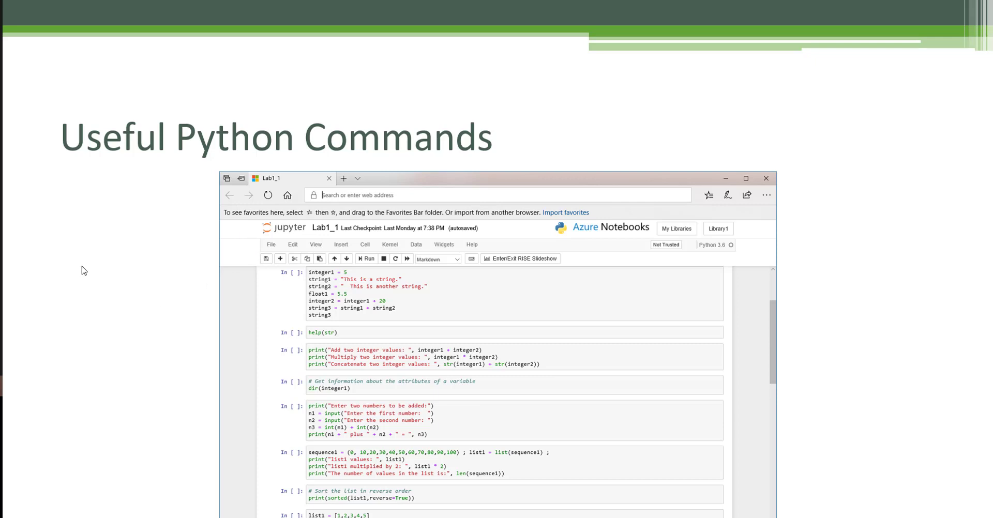